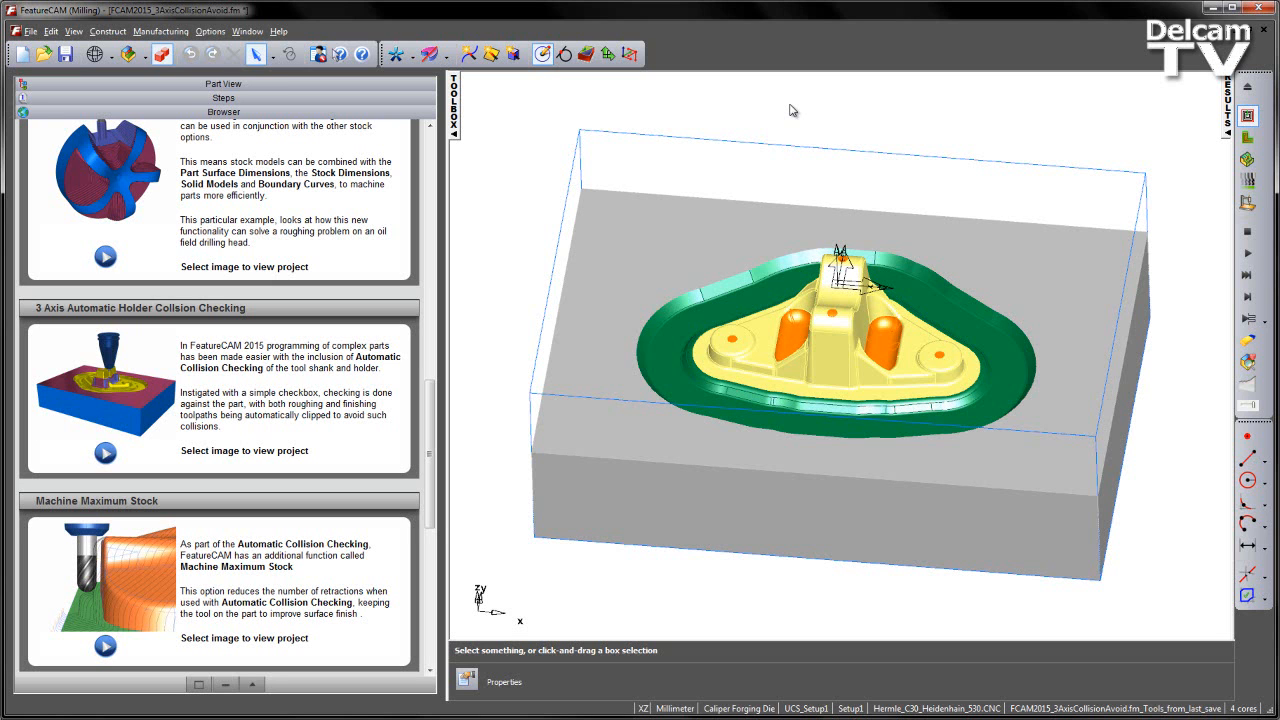
mouse_move(748, 243)
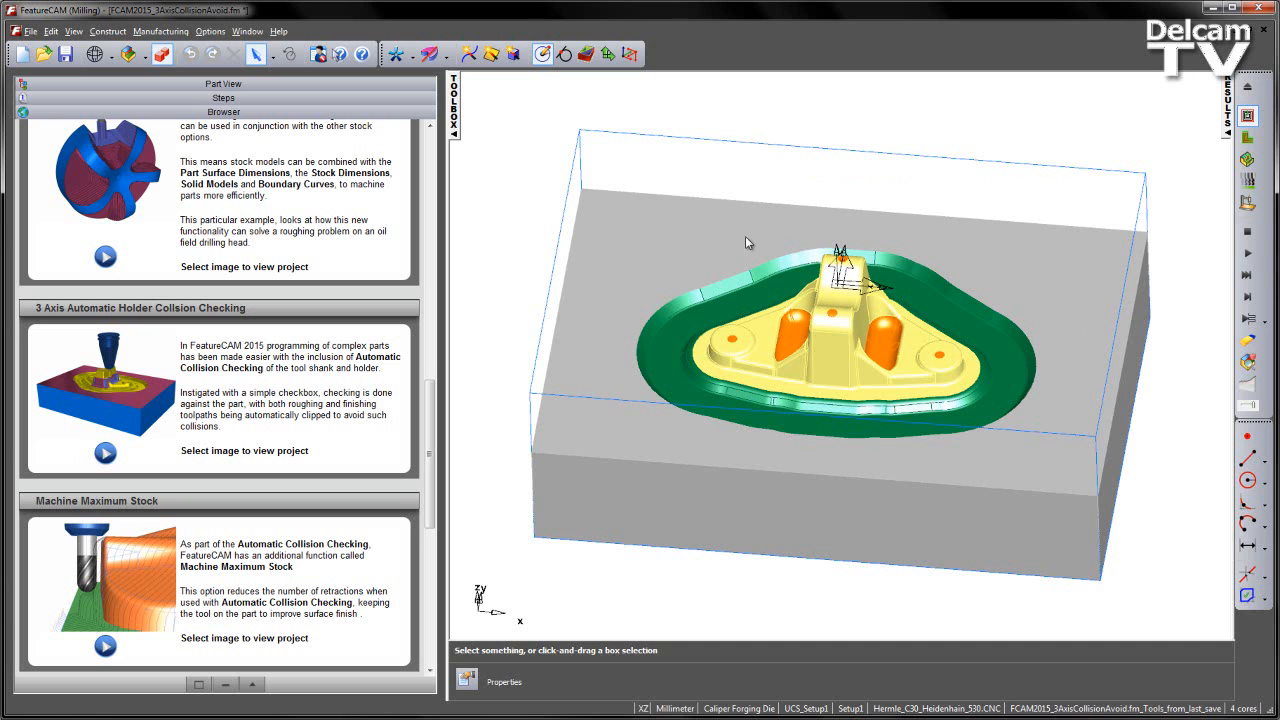
mouse_move(617, 278)
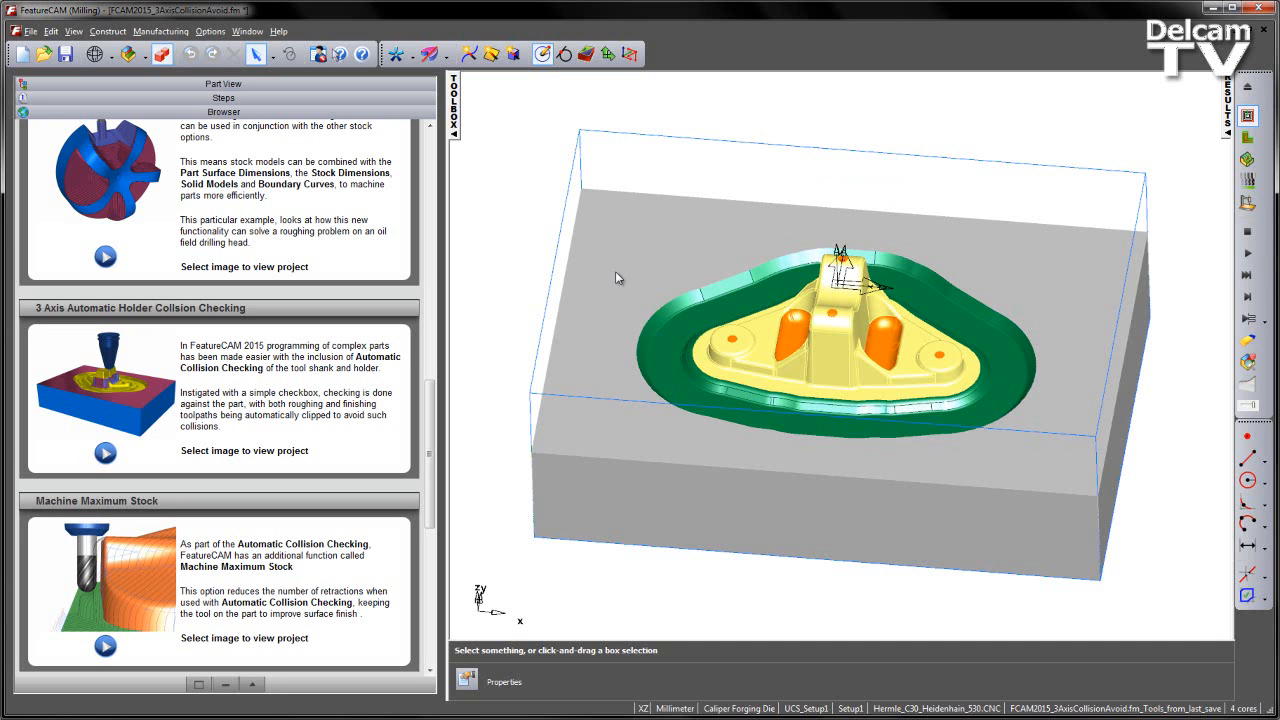
mouse_move(688, 326)
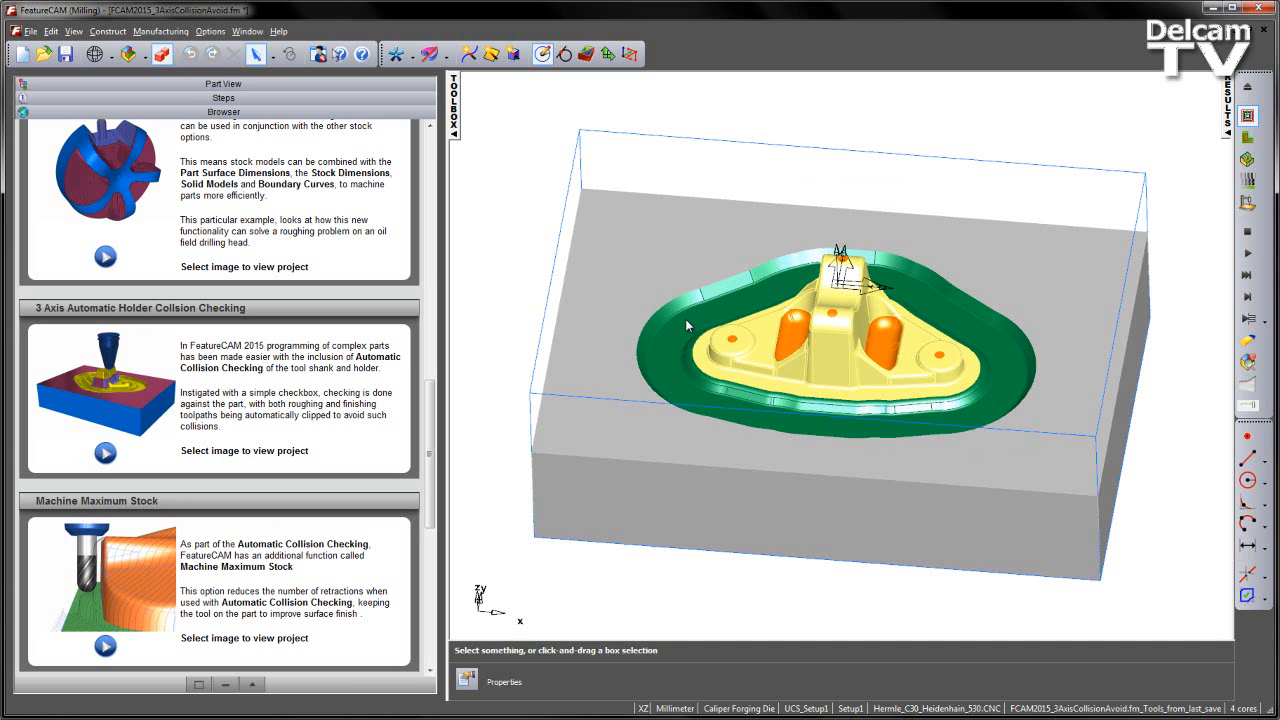
Switch the left panel from the Browser page to the Part View operations and layers tree
click(223, 83)
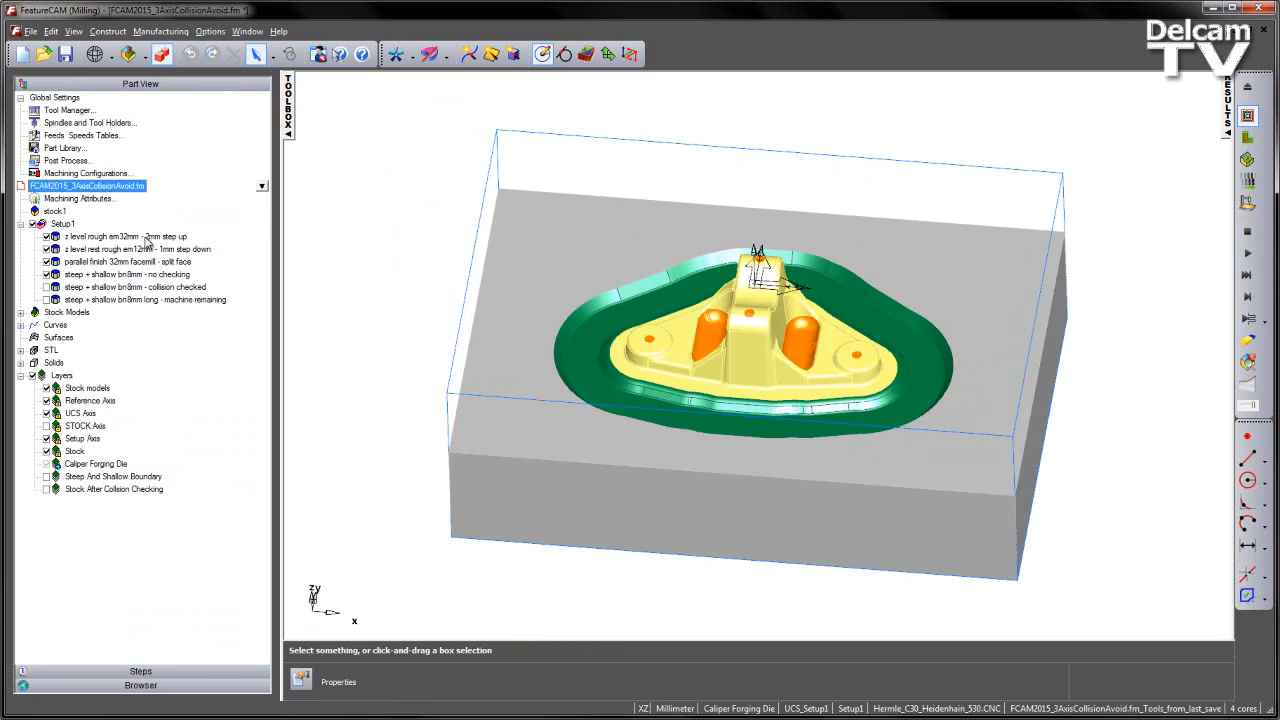
click(137, 249)
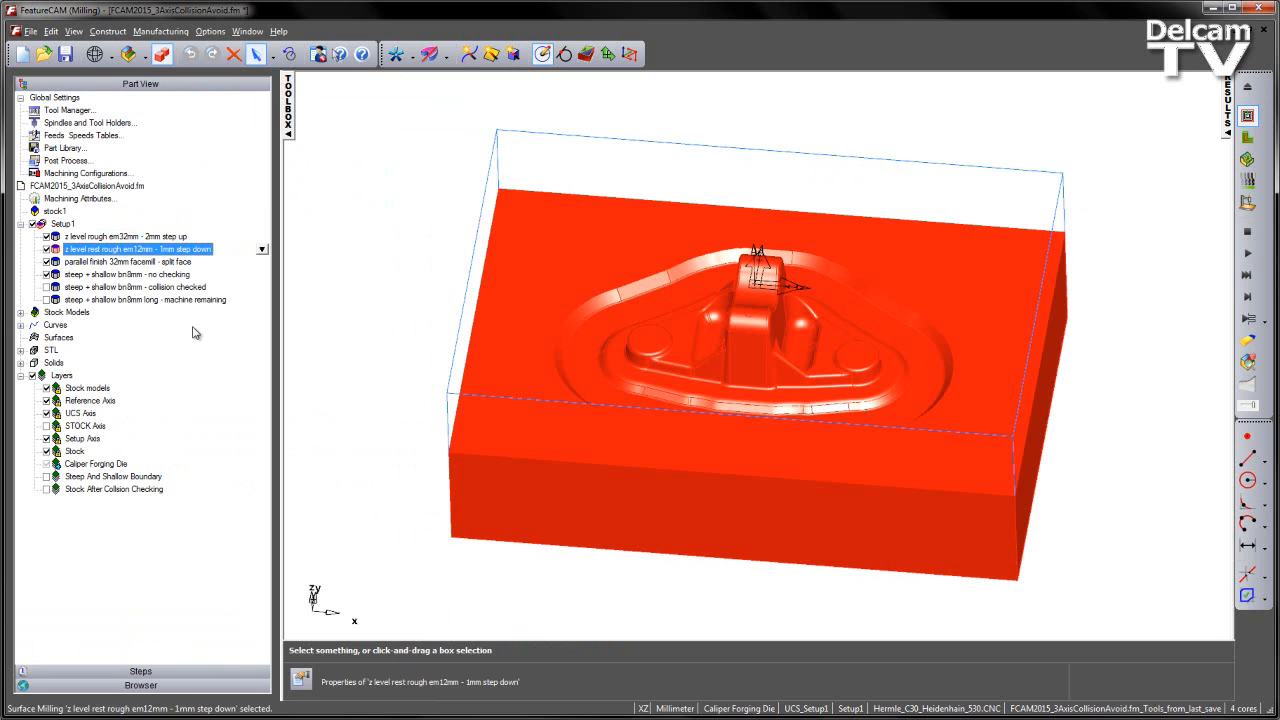
click(130, 261)
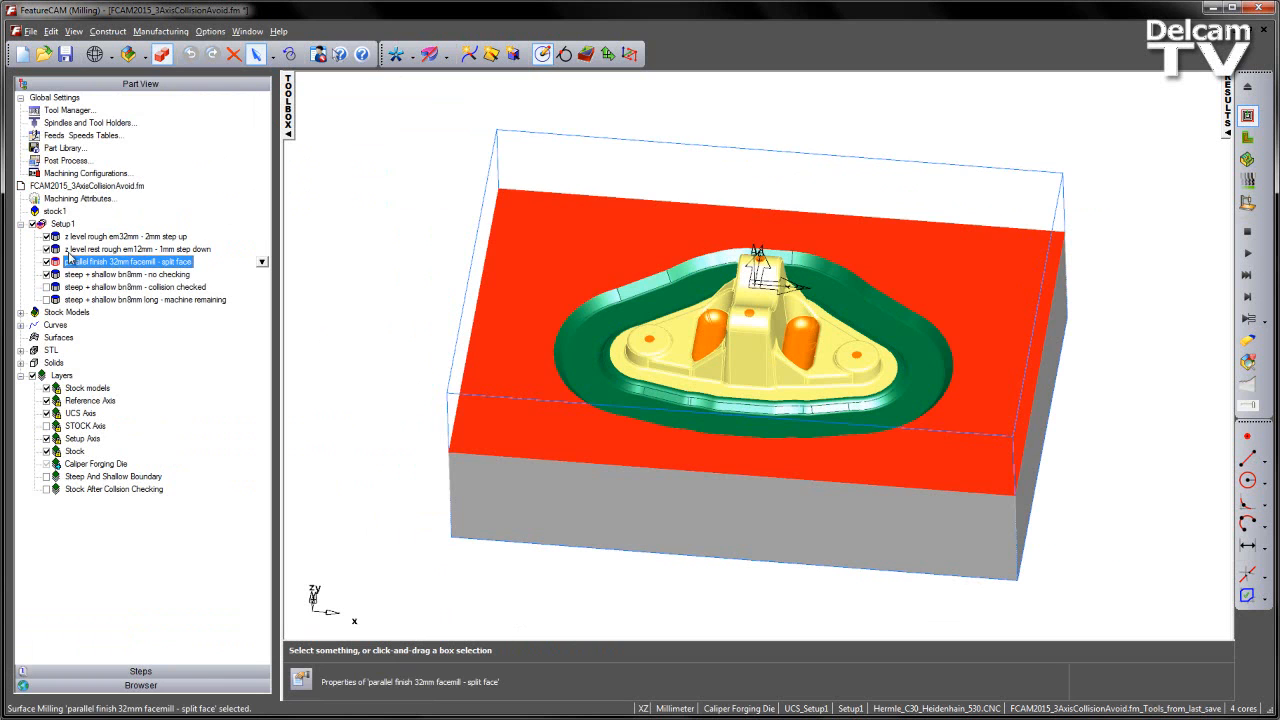
click(128, 274)
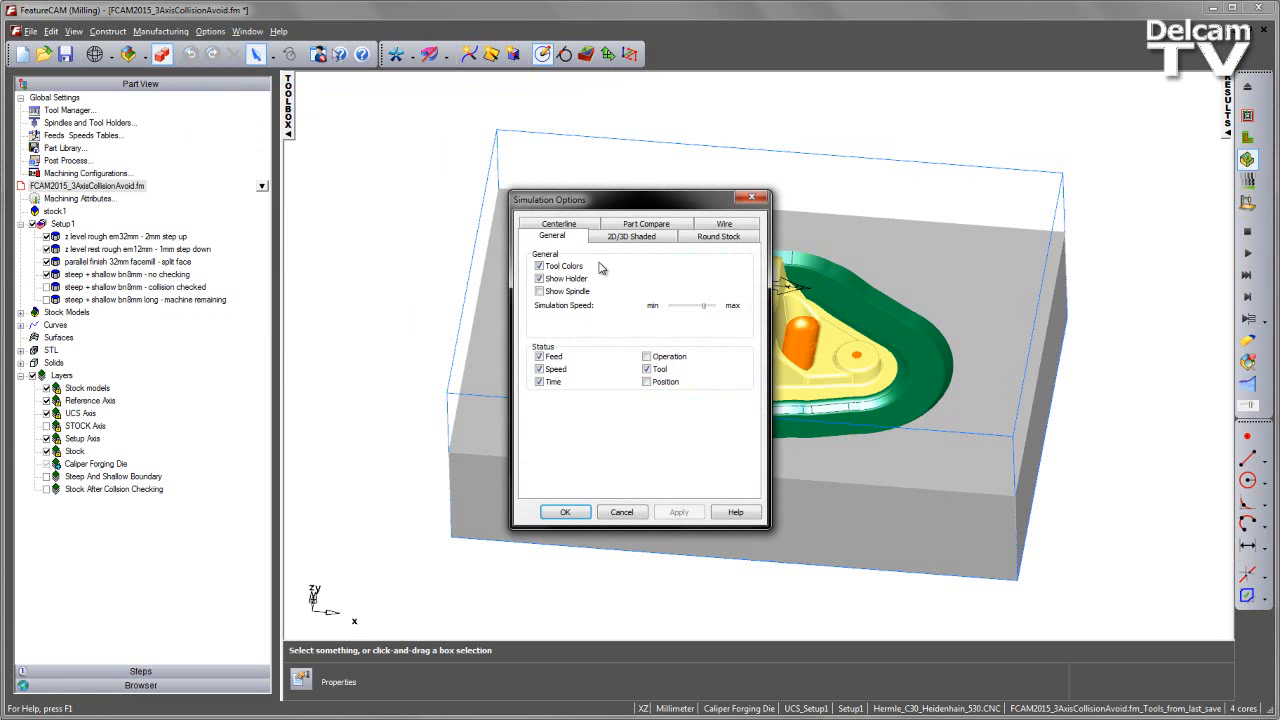
Show the 2D/3D Shaded simulation settings, including pause on gouge and saving result files
click(631, 236)
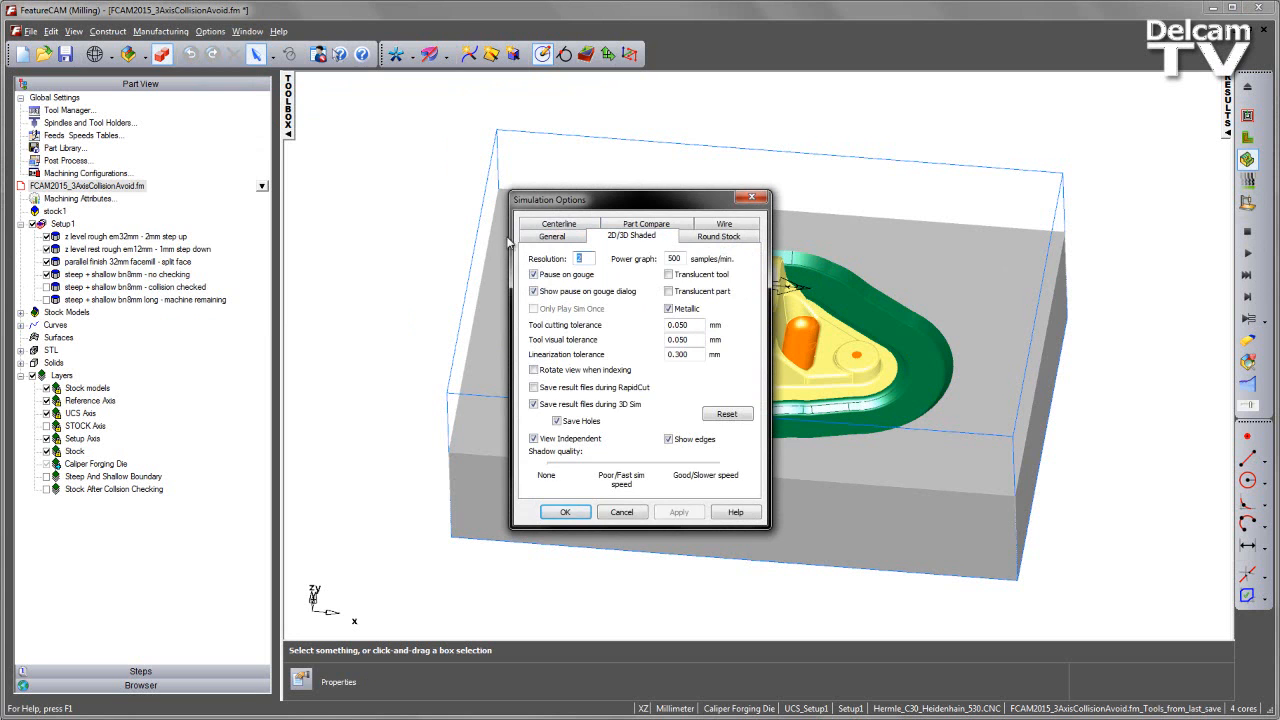
mouse_move(648, 457)
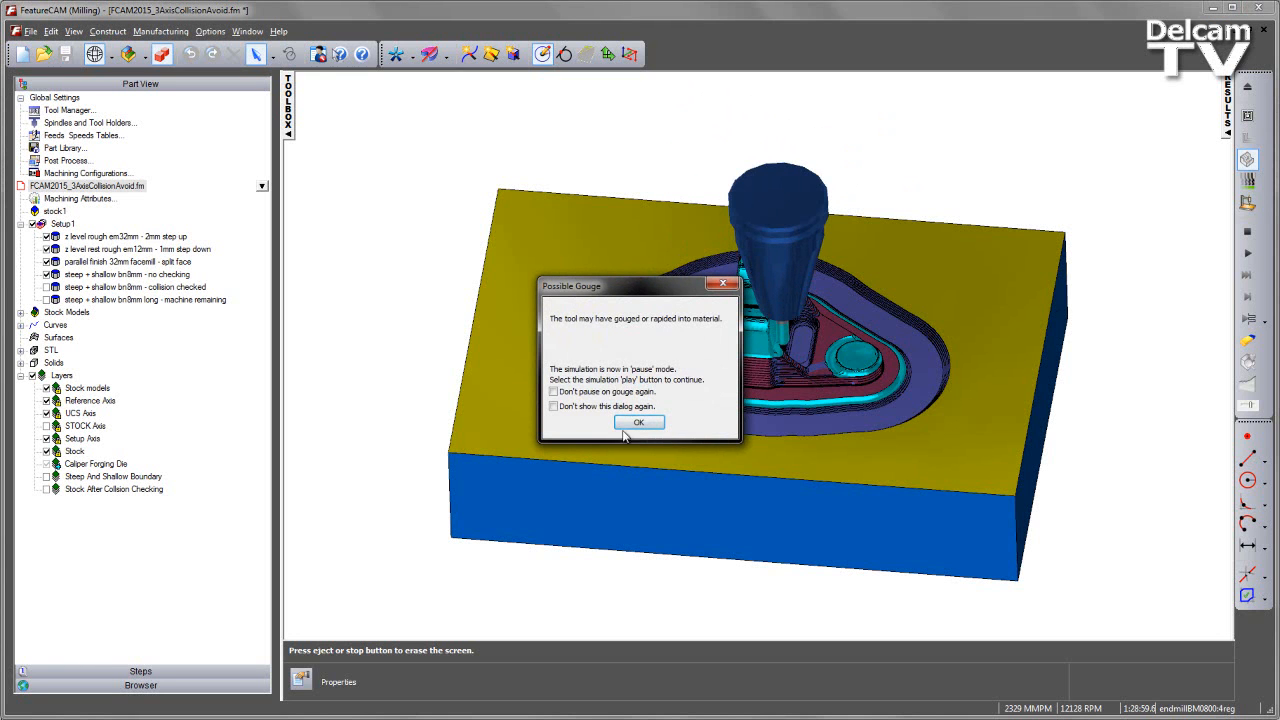
Acknowledge the Possible Gouge warning and stop the simulation pausing on further gouges
click(639, 422)
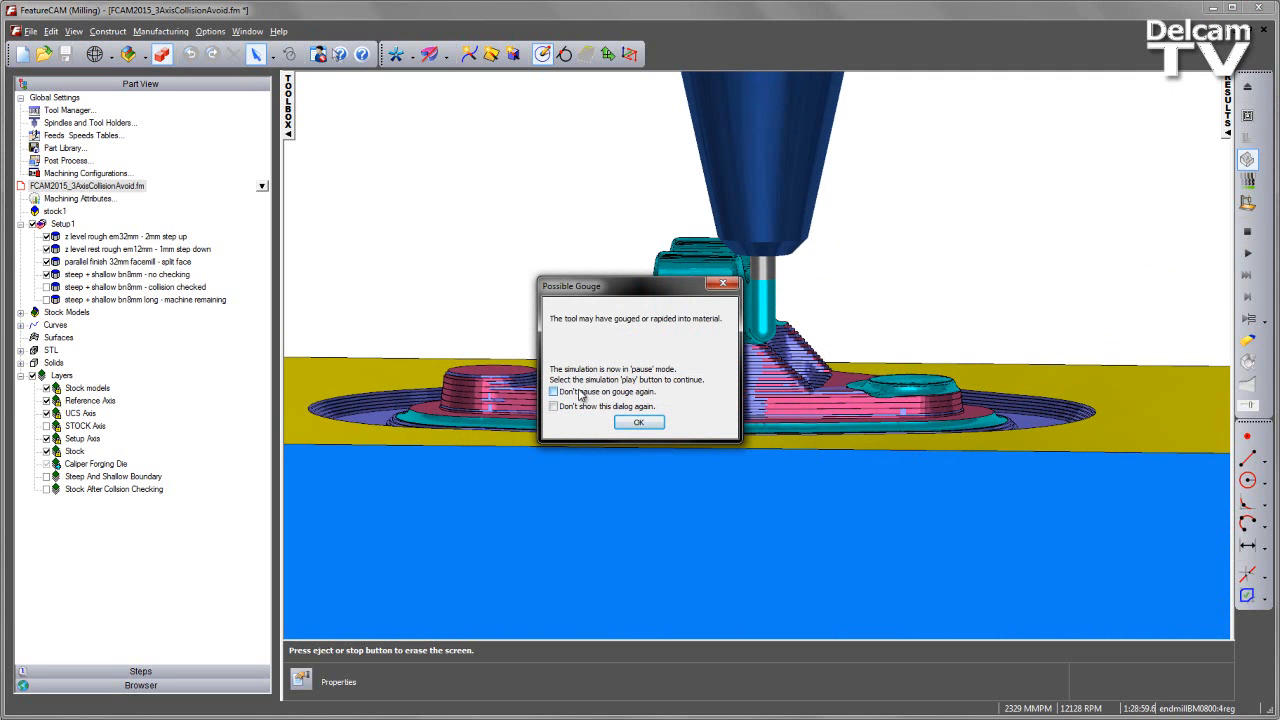
click(639, 421)
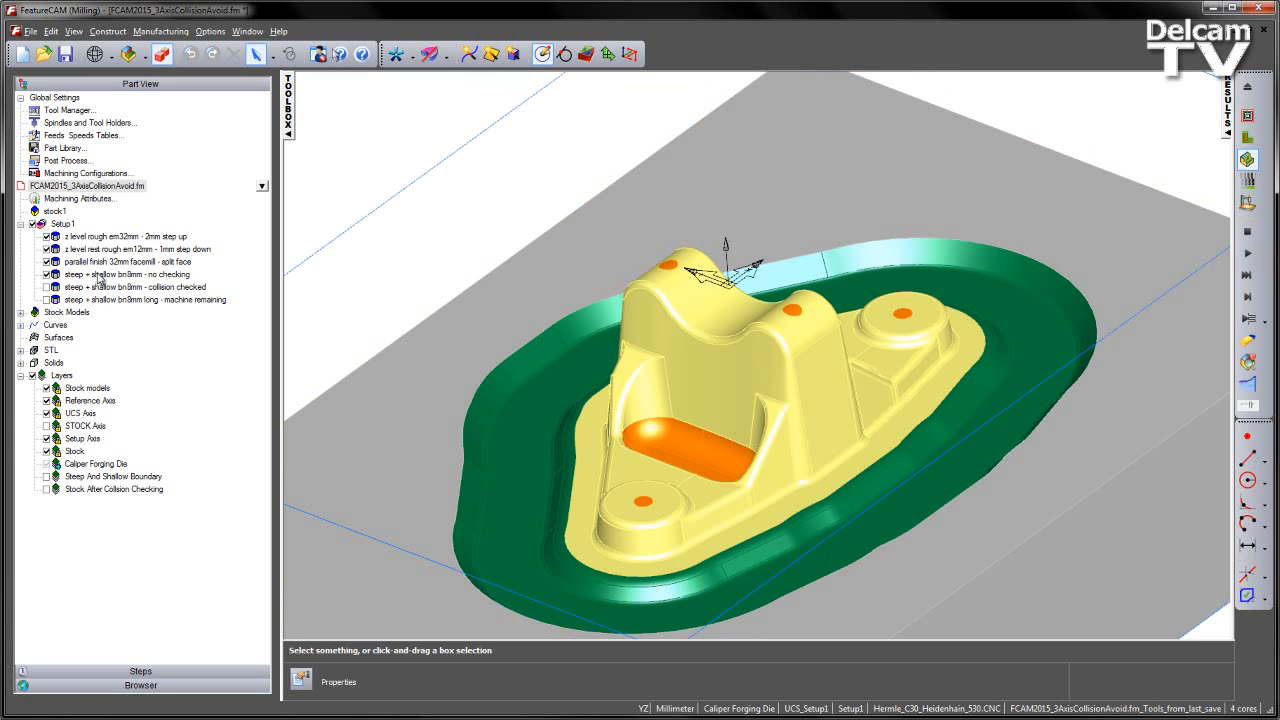
Enable the collision-checked finish over the no-checking one; set 2.5 holder and 1.0 shank clearance
click(87, 185)
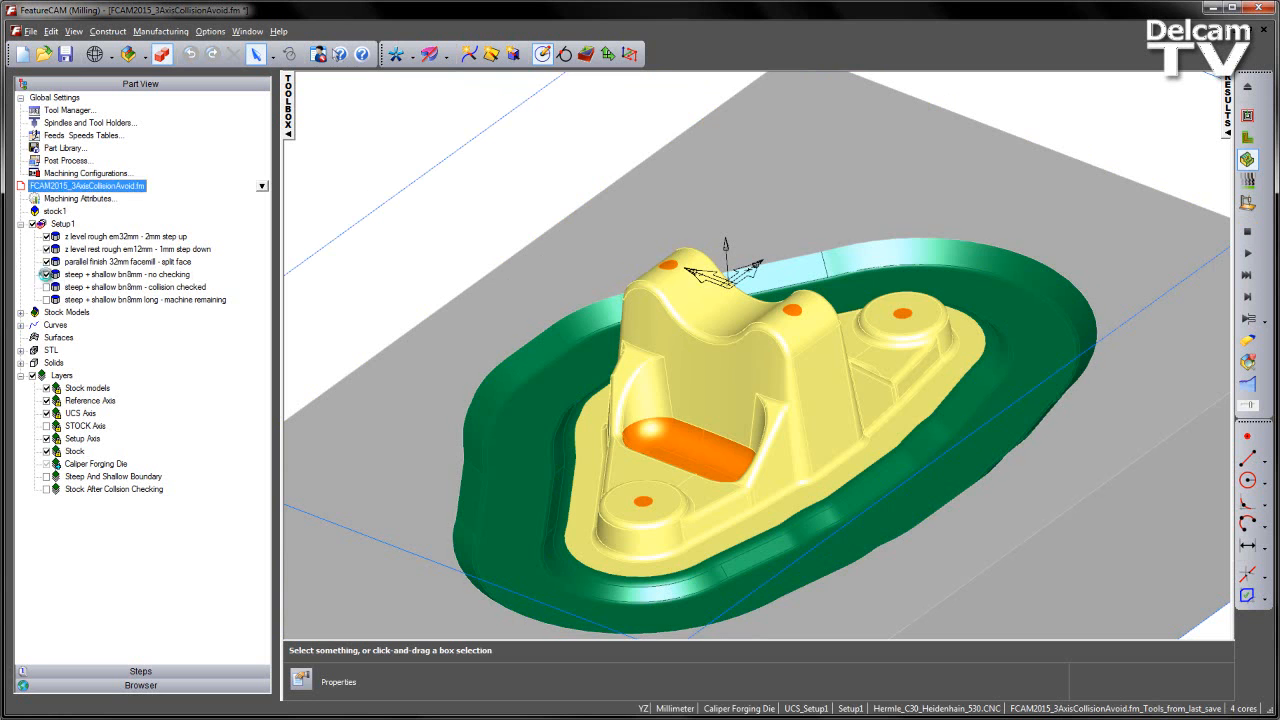
click(134, 287)
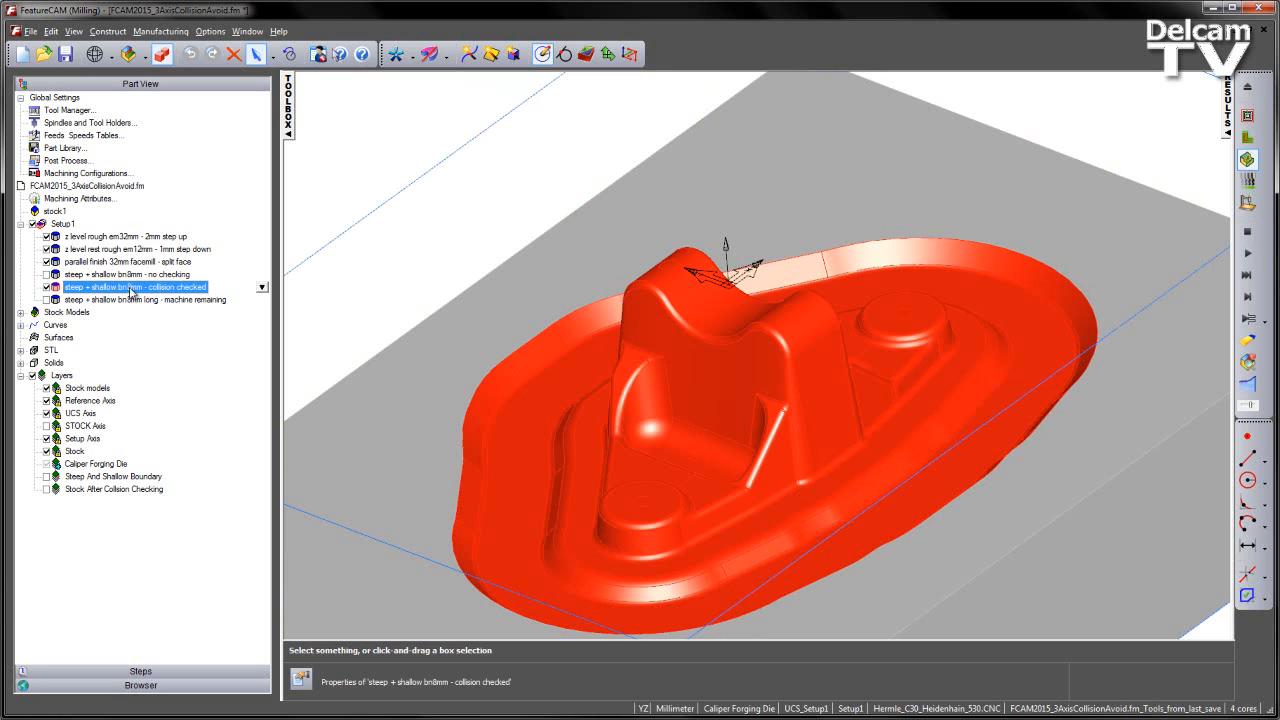
double_click(135, 287)
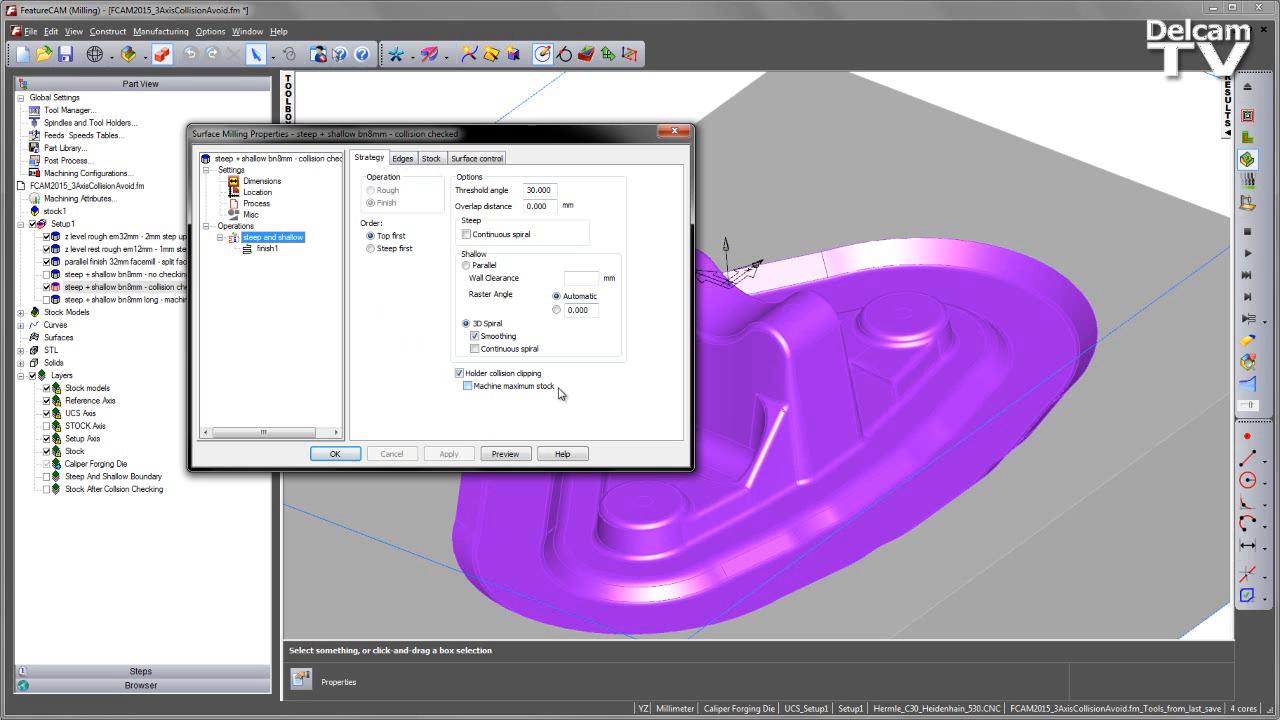
click(460, 373)
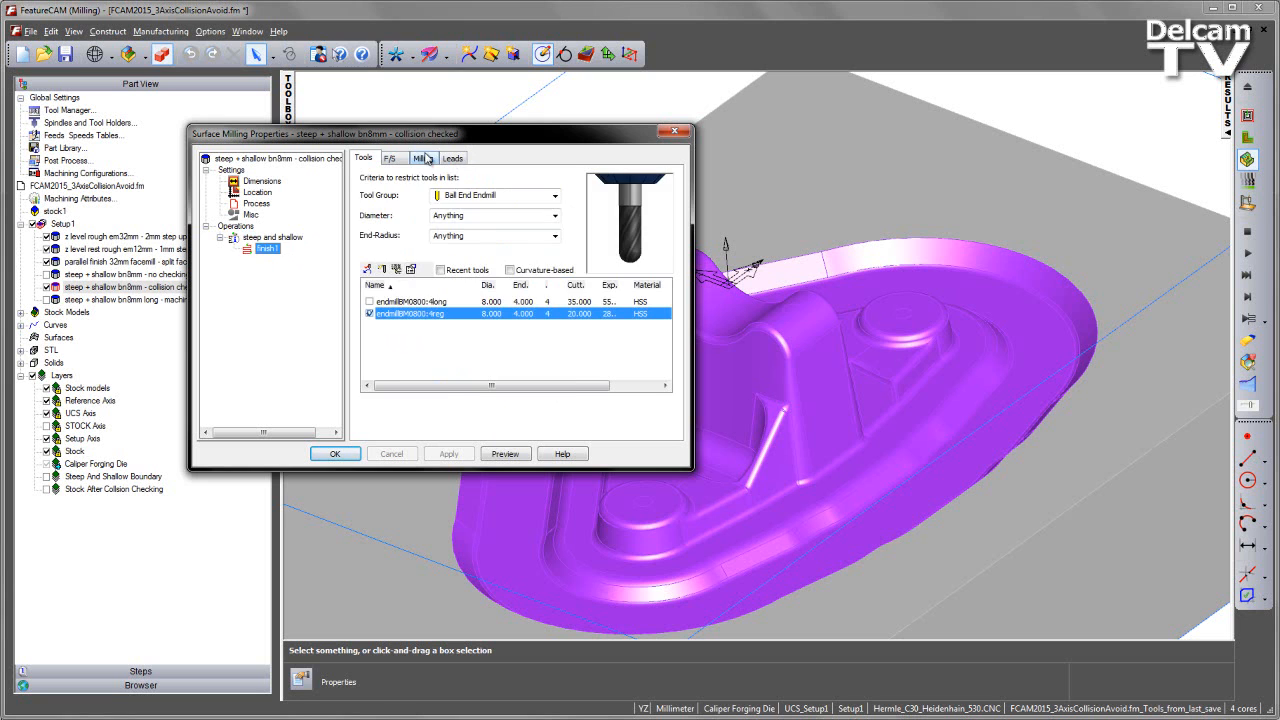
click(422, 158)
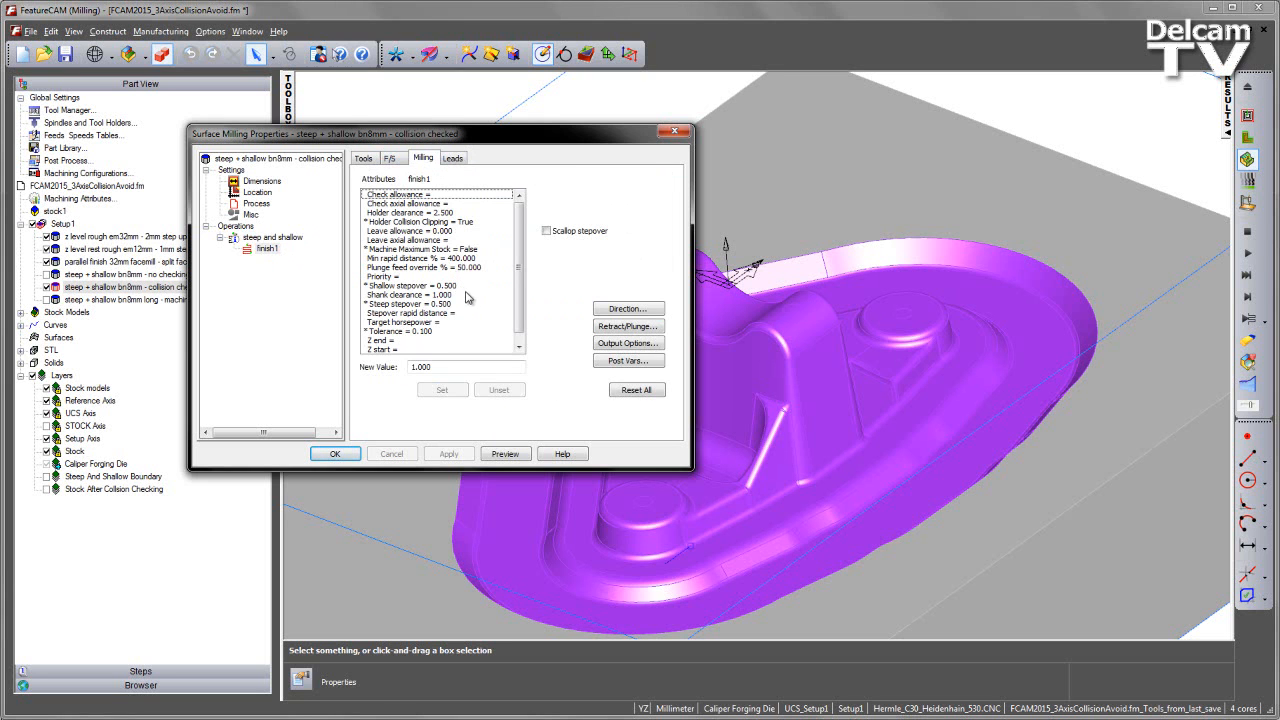
click(410, 294)
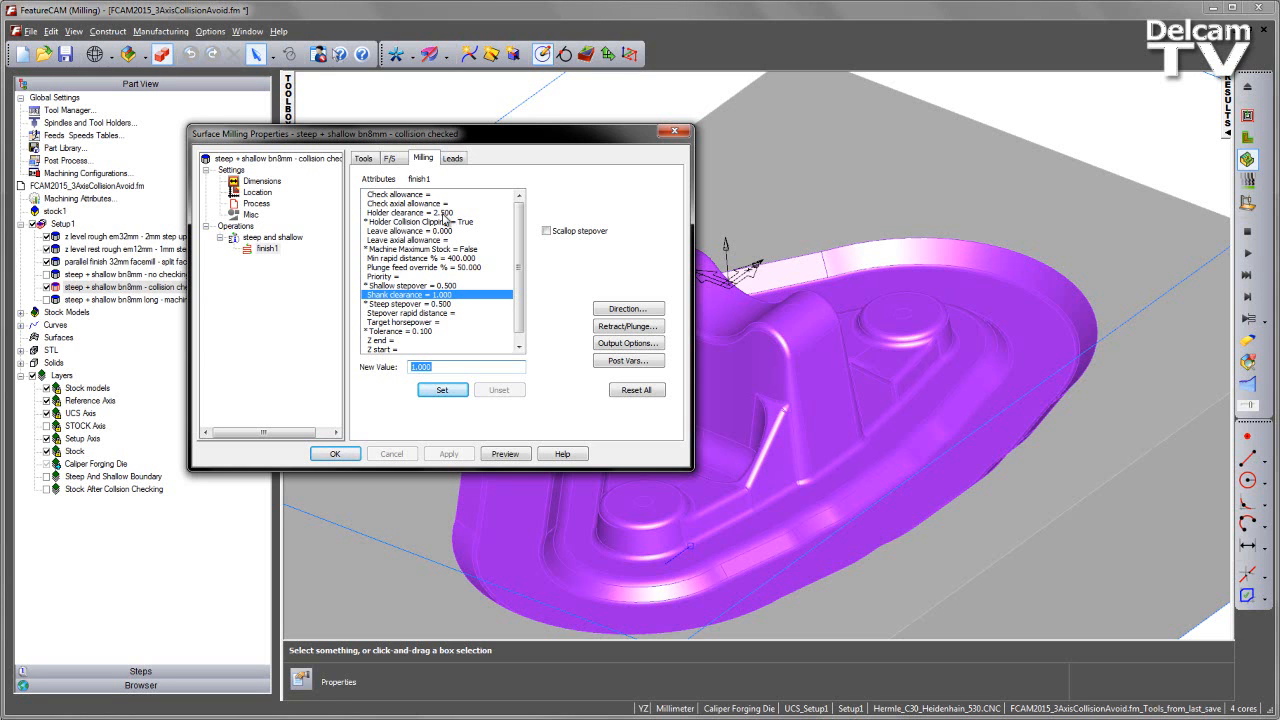
mouse_move(565, 292)
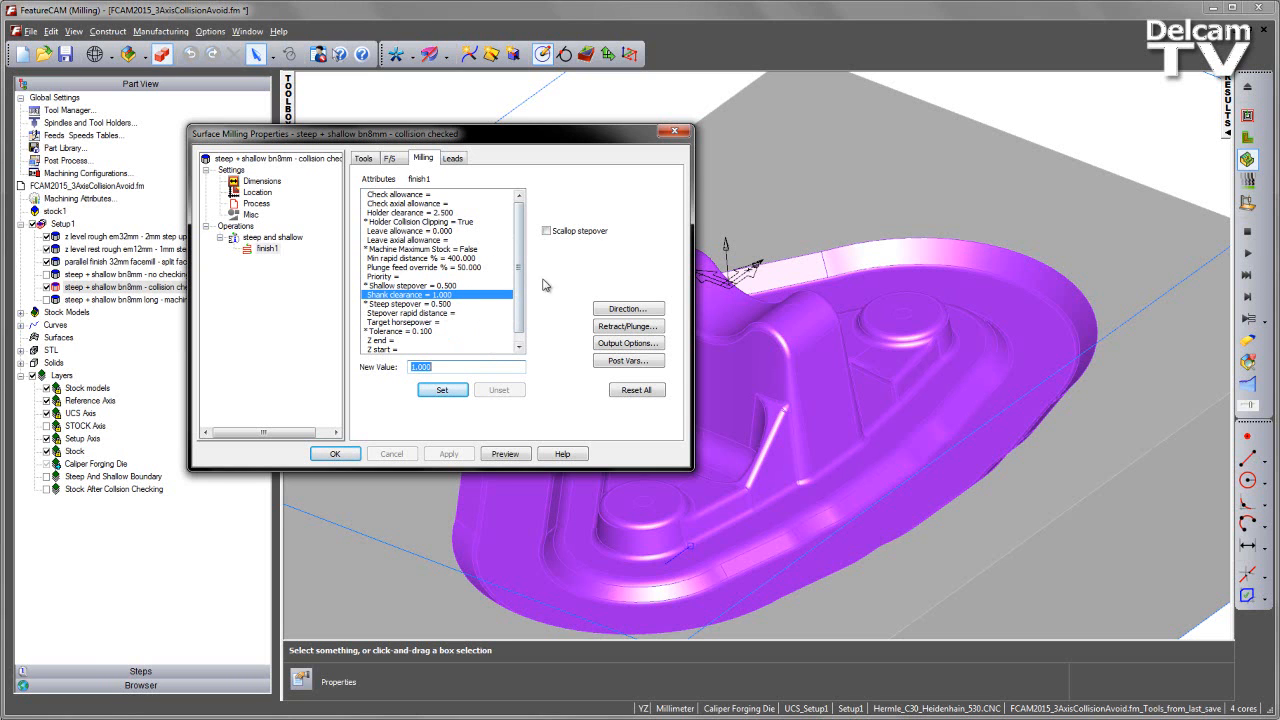
mouse_move(455, 235)
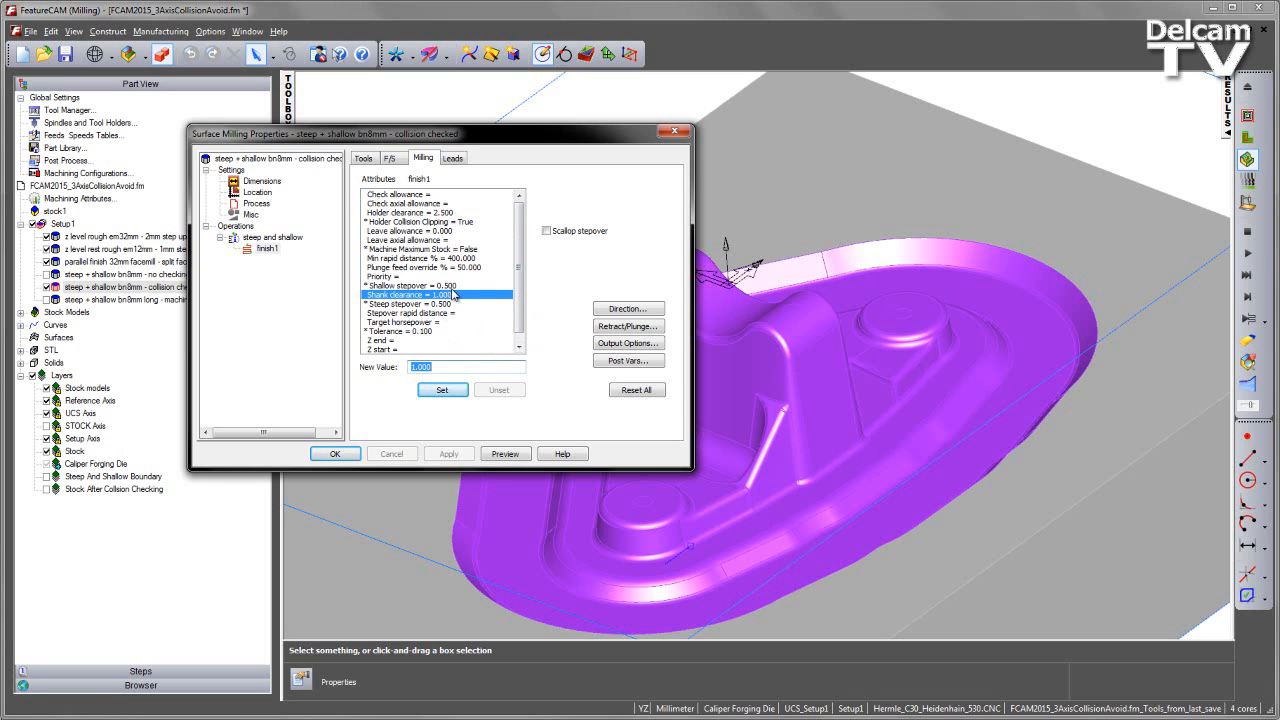
mouse_move(590, 289)
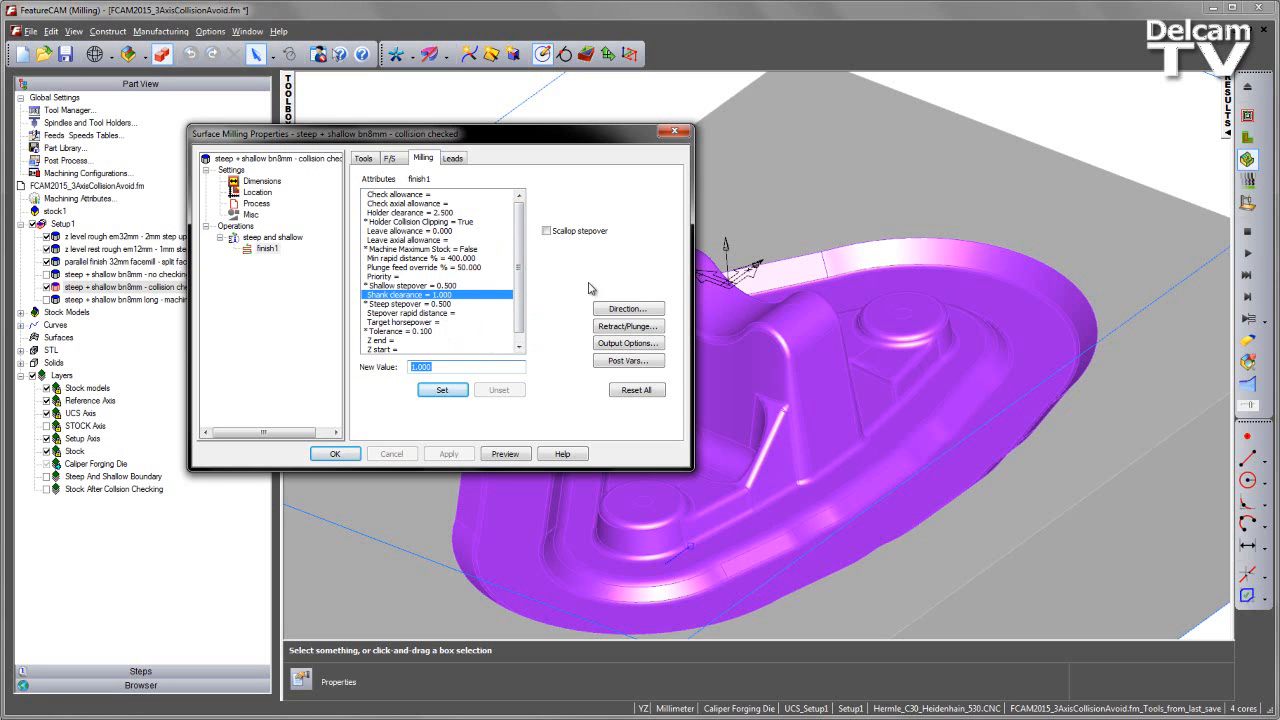
mouse_move(583, 283)
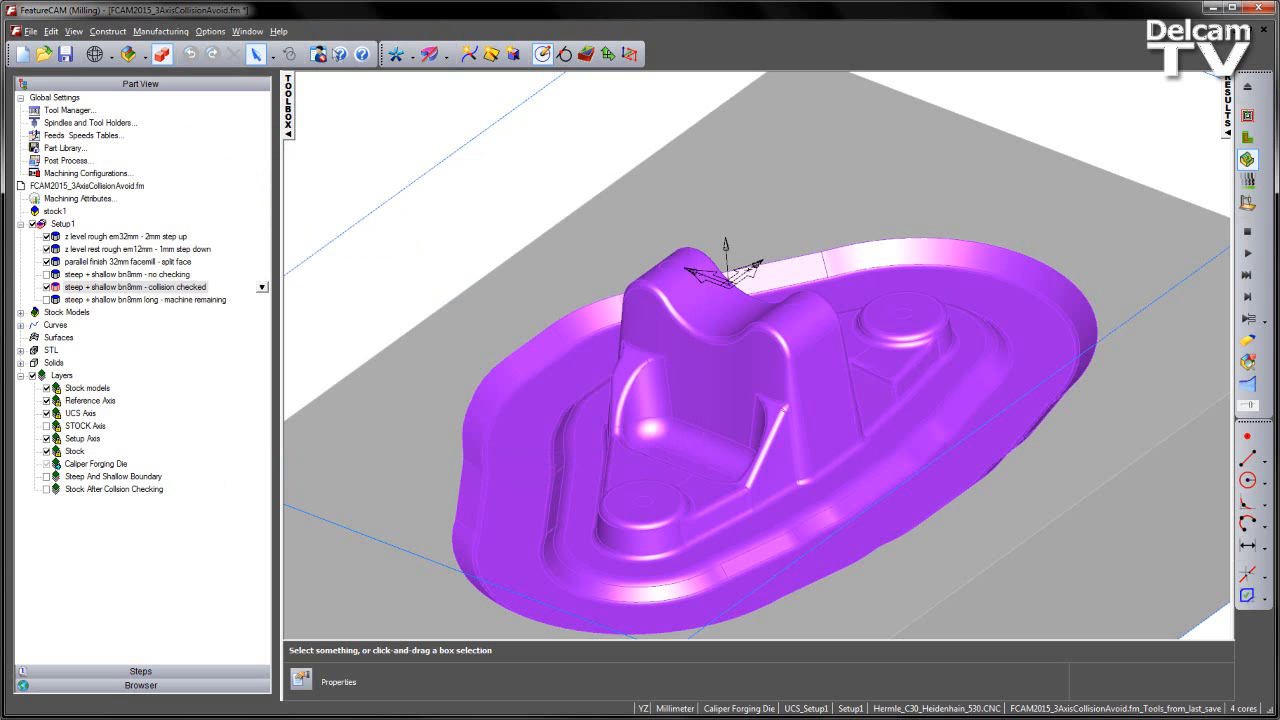
click(1247, 253)
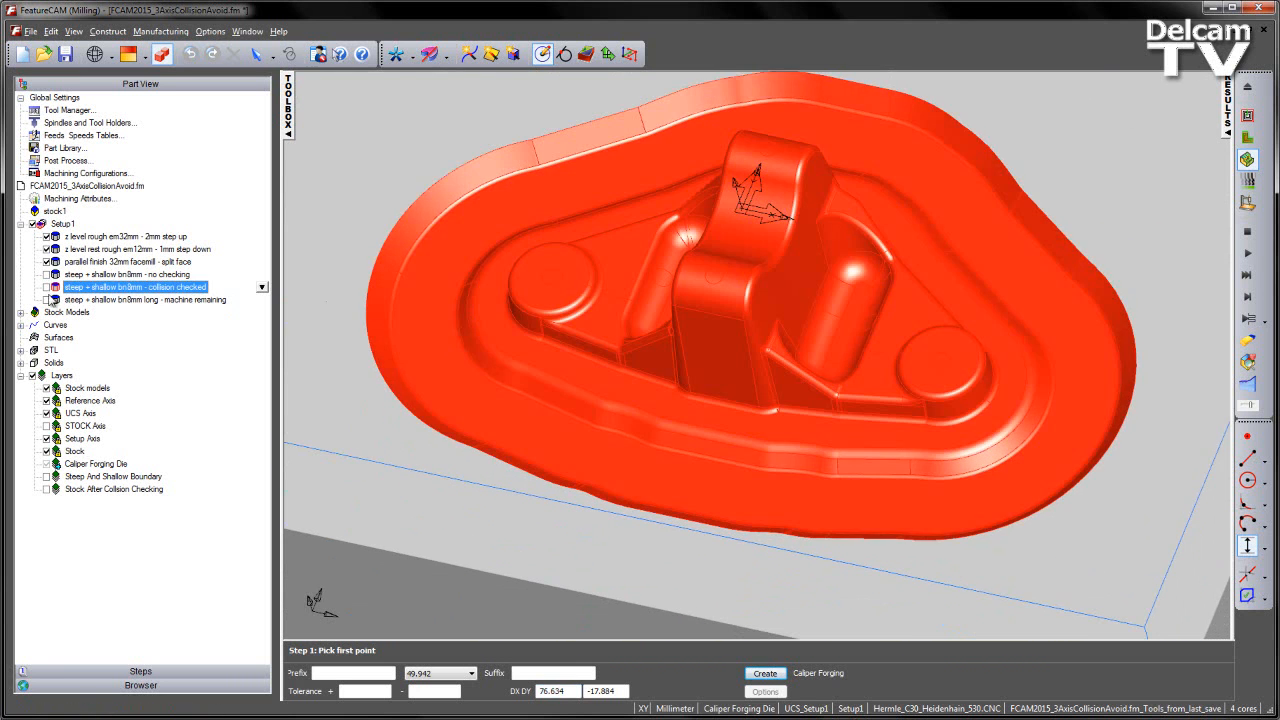
Select and enable the 'long - machine remaining' steep and shallow finish with the stock in view
click(140, 299)
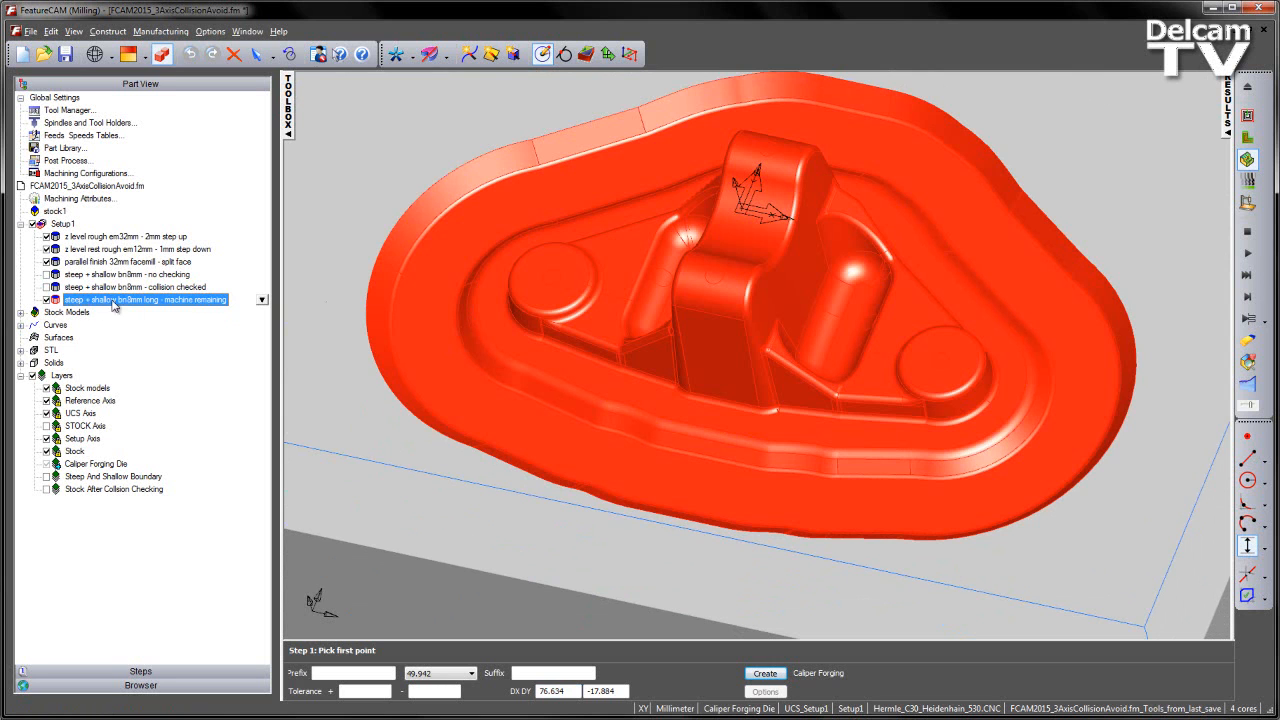
double_click(145, 299)
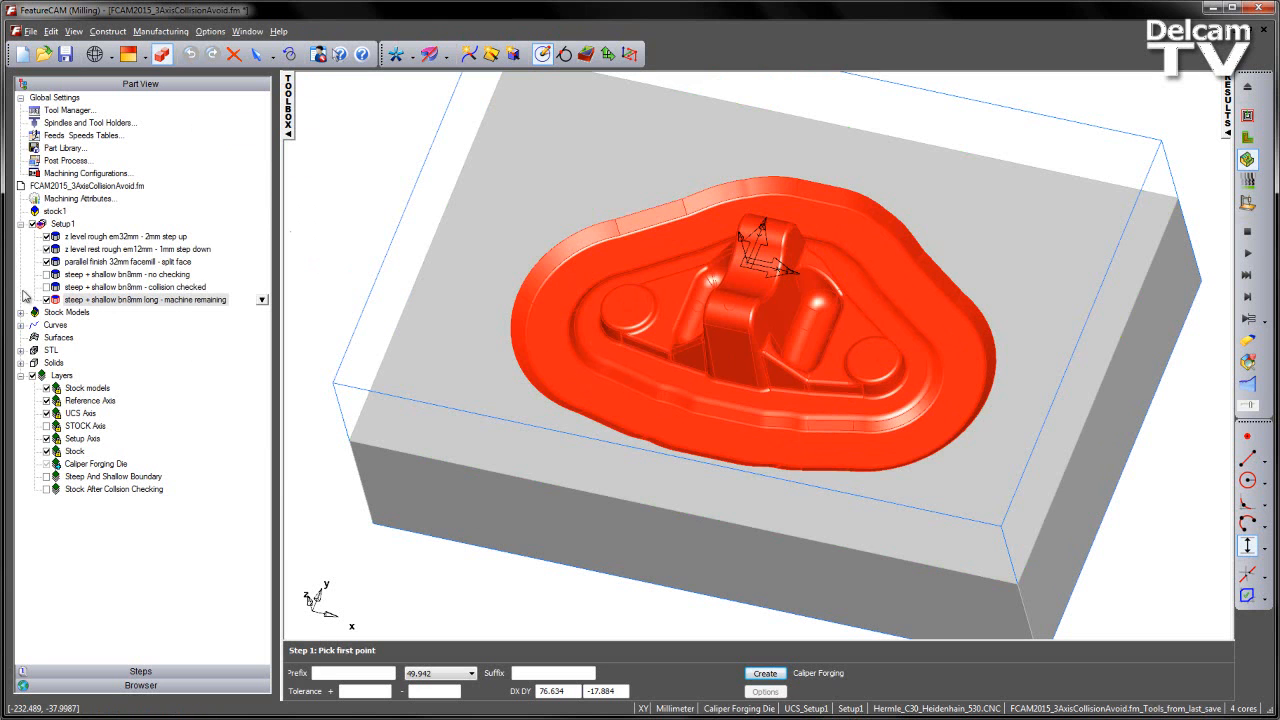
Display the simulated stock remaining after the collision-checked toolpaths as Stock After Collision Checking
click(135, 287)
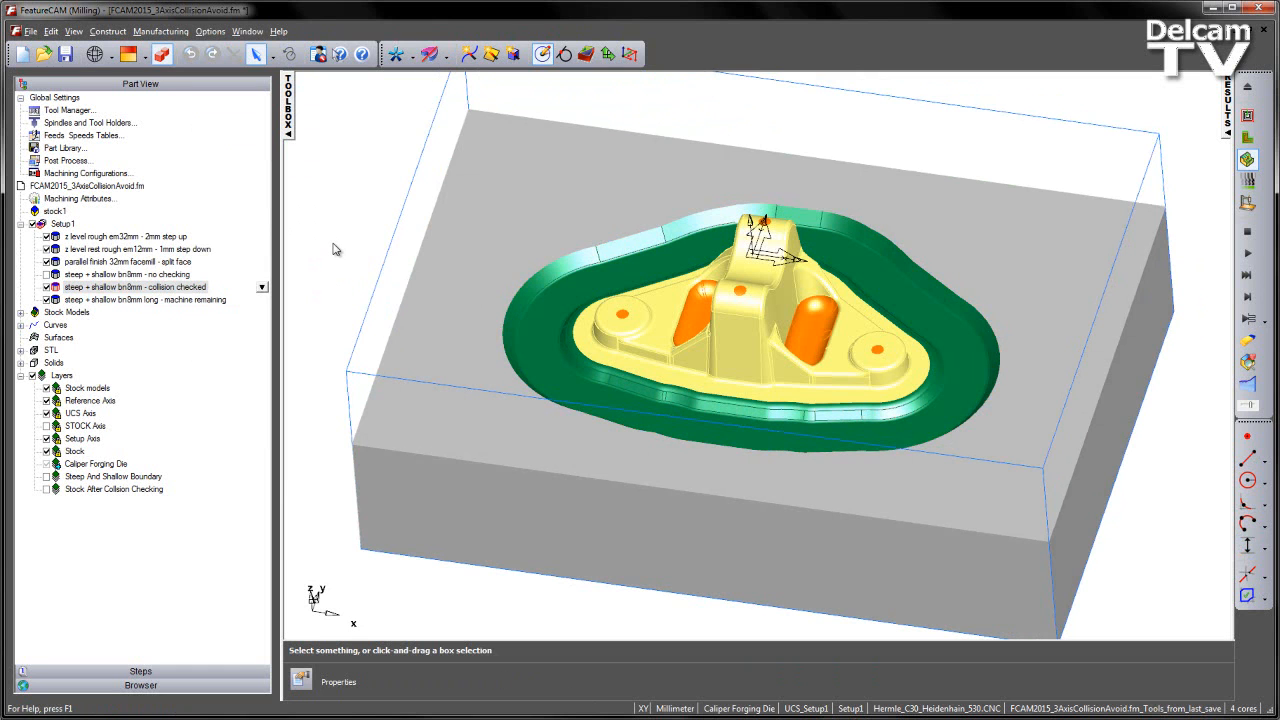
mouse_move(323, 170)
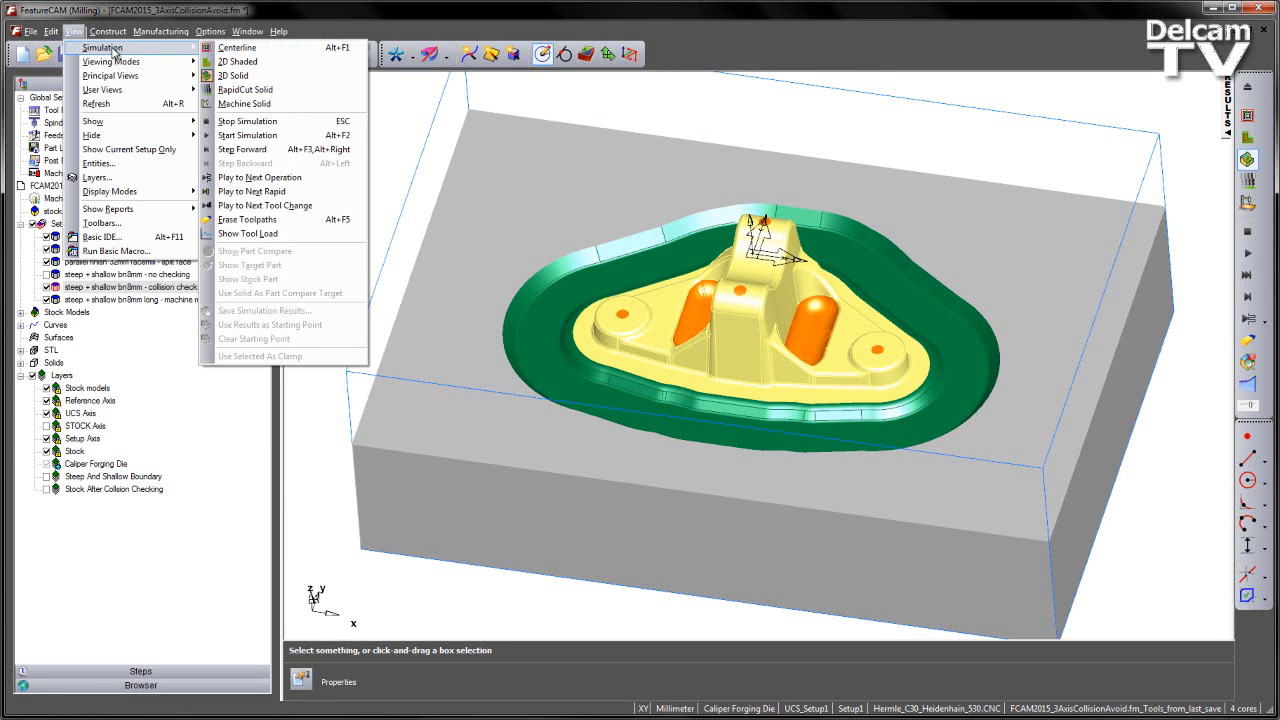
mouse_move(415, 107)
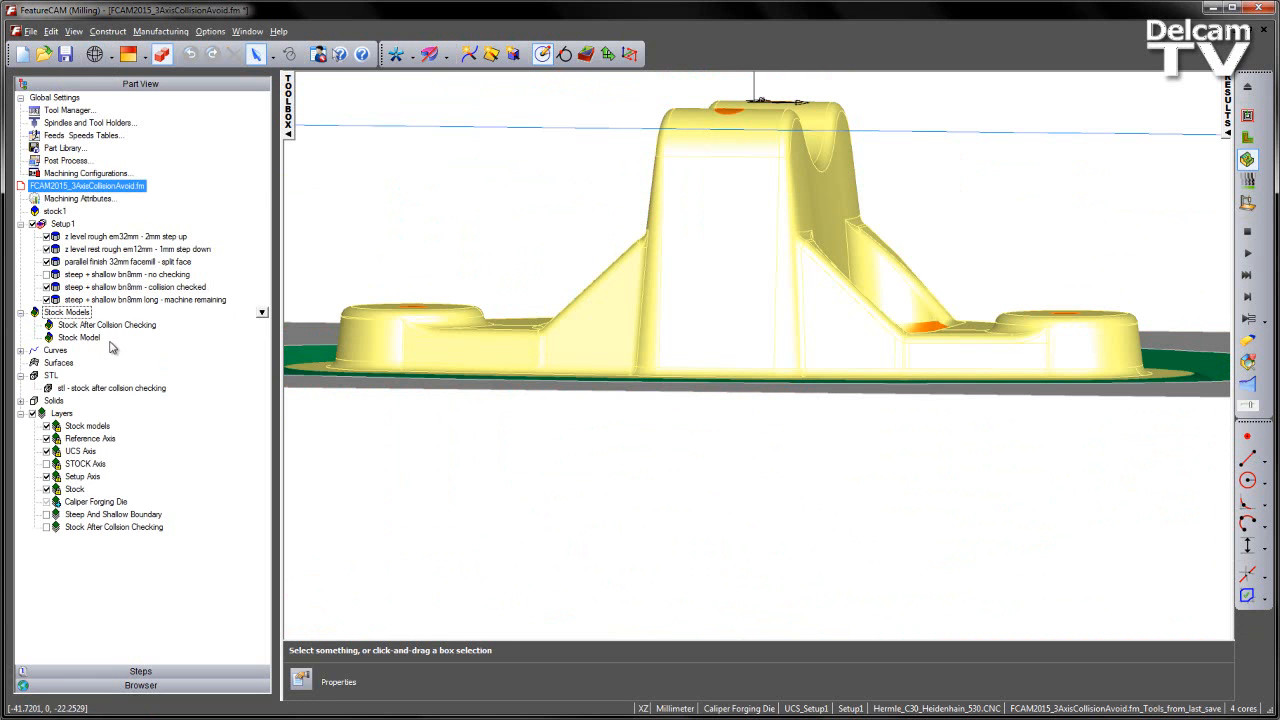
Make the long machine-remaining finish machine from the Stock After Collision Checking stock model
click(106, 324)
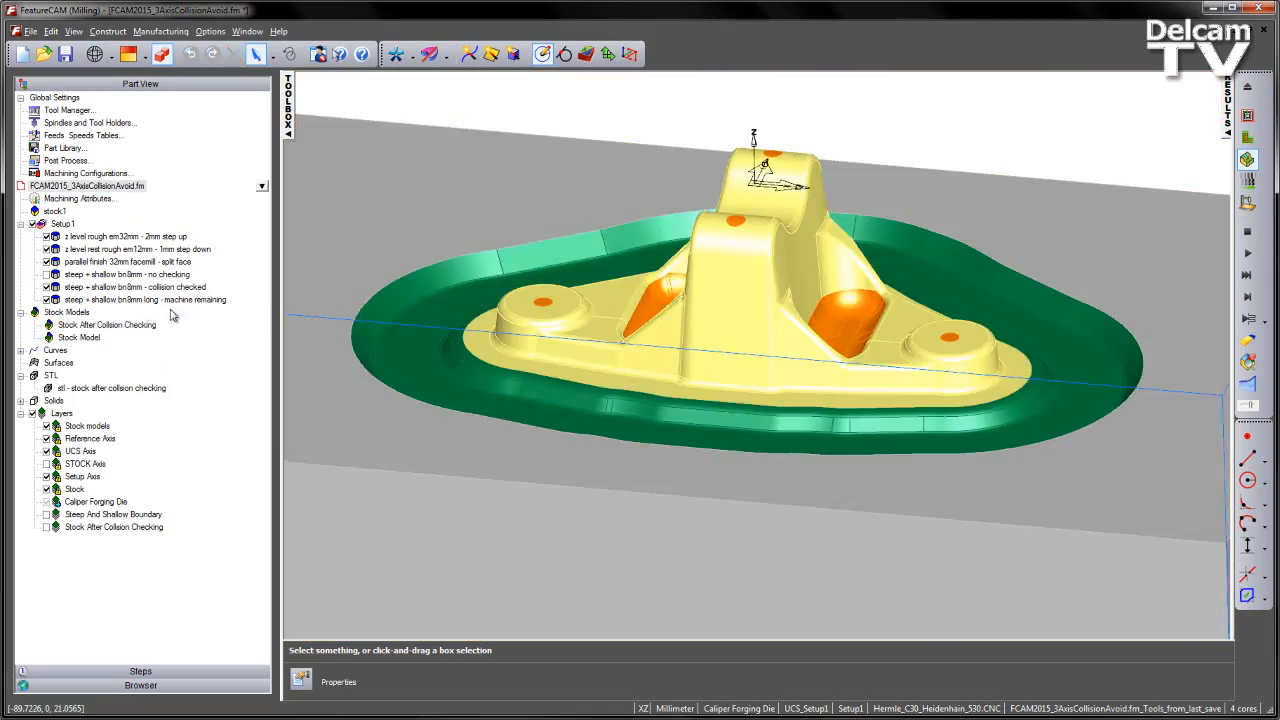
double_click(145, 299)
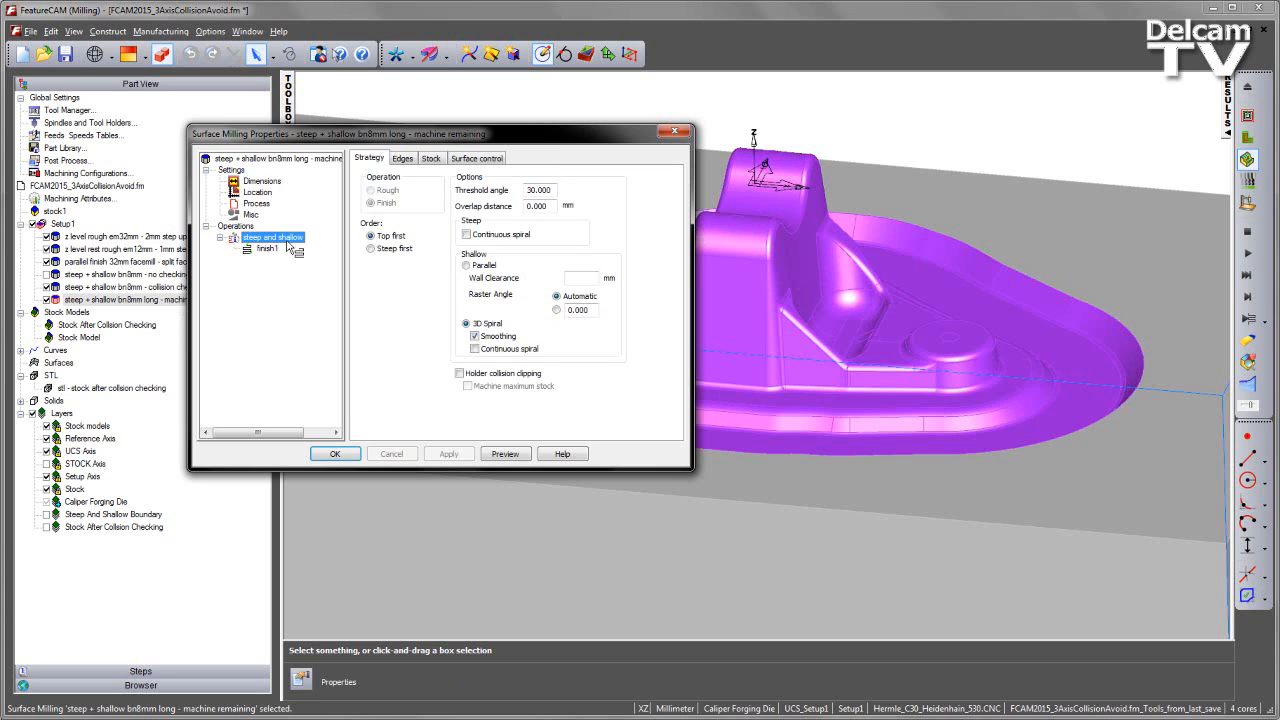
click(431, 158)
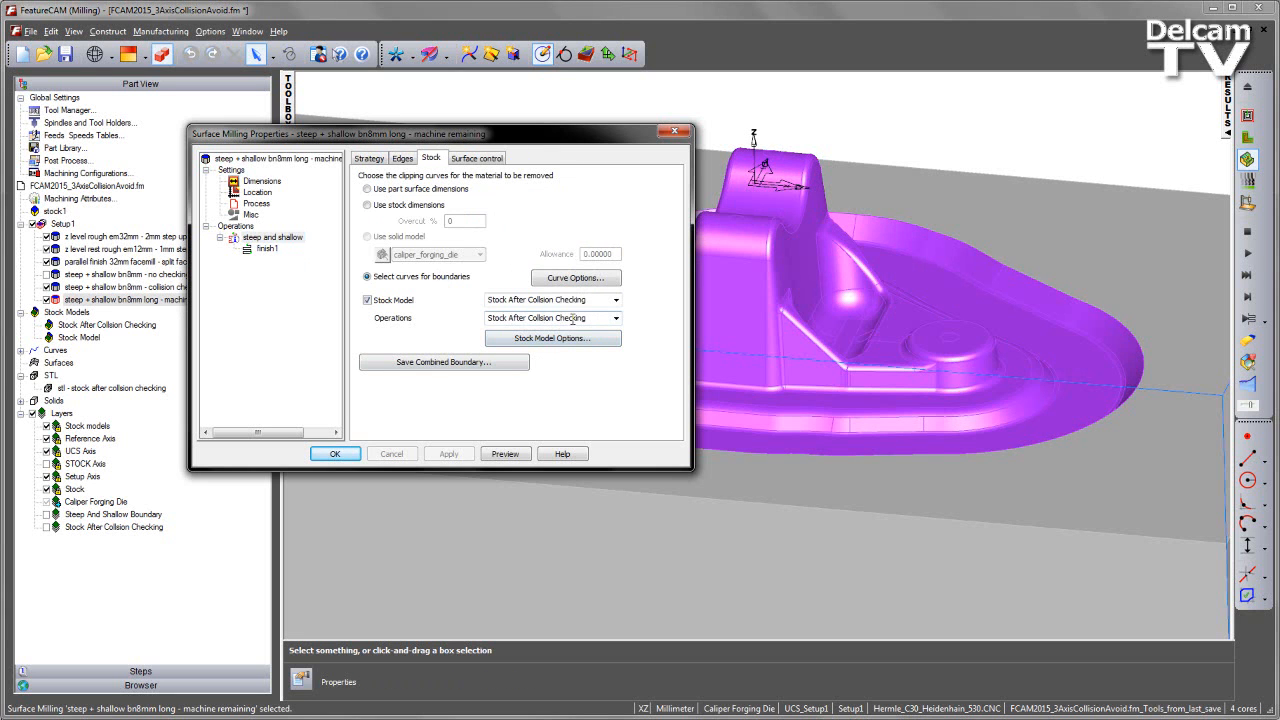
click(552, 338)
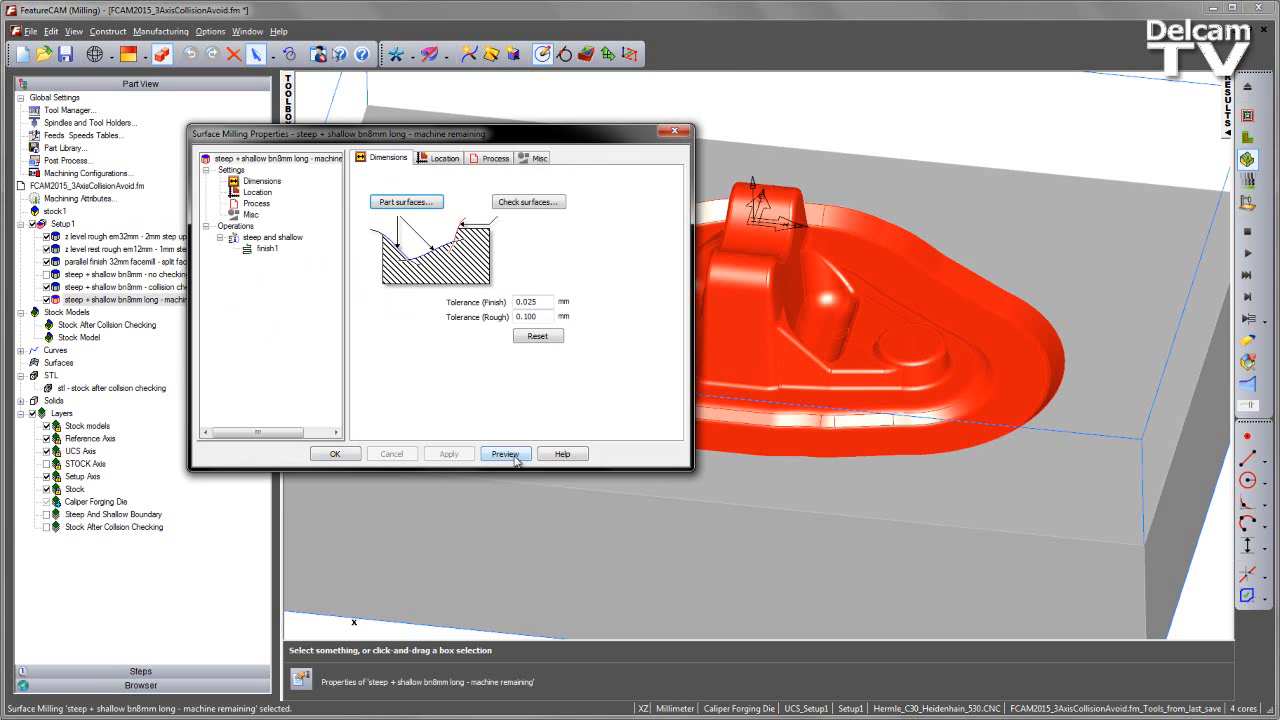
Preview the long-tool machine-remaining toolpath on the forging die
click(505, 453)
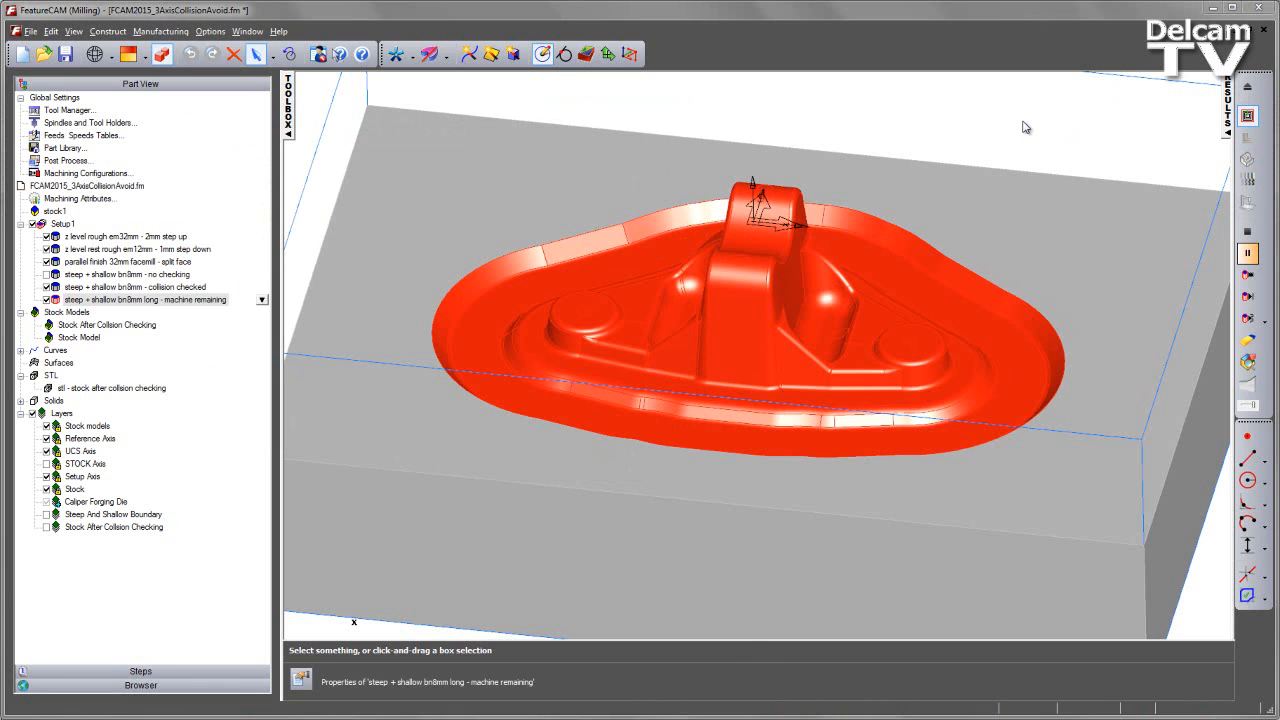